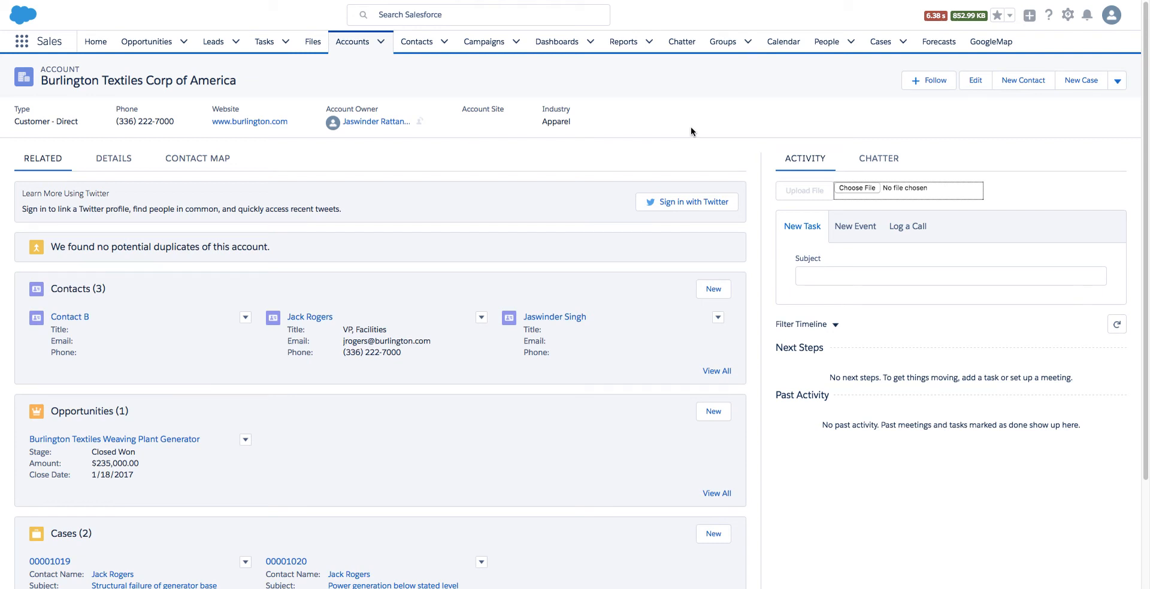
pyautogui.moveTo(787, 206)
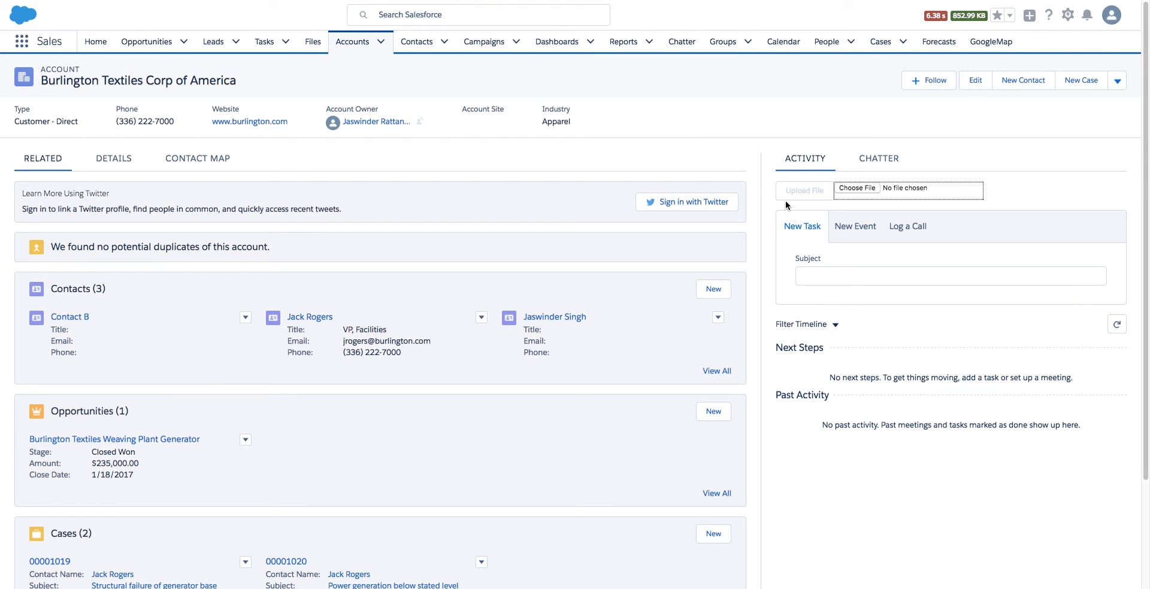
pyautogui.moveTo(764, 201)
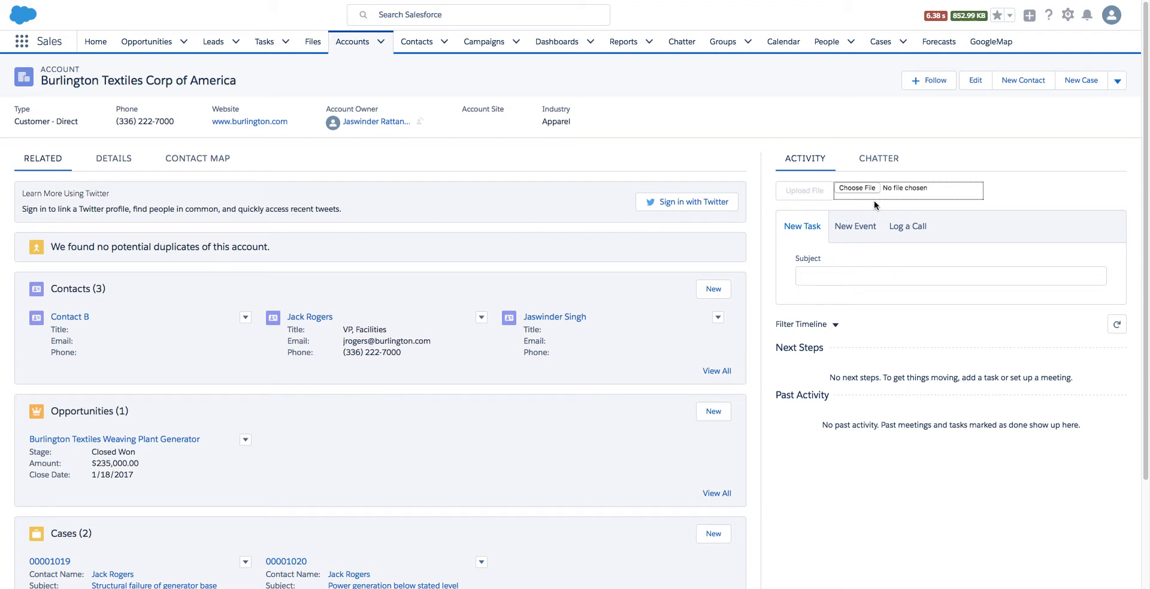
pyautogui.moveTo(873, 205)
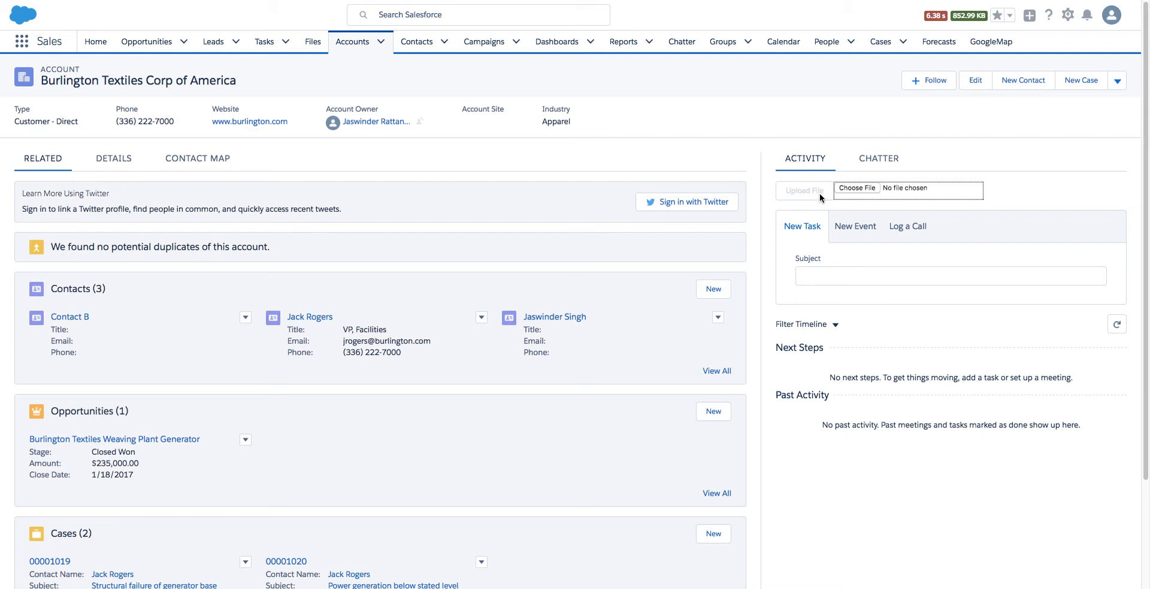
pyautogui.moveTo(816, 192)
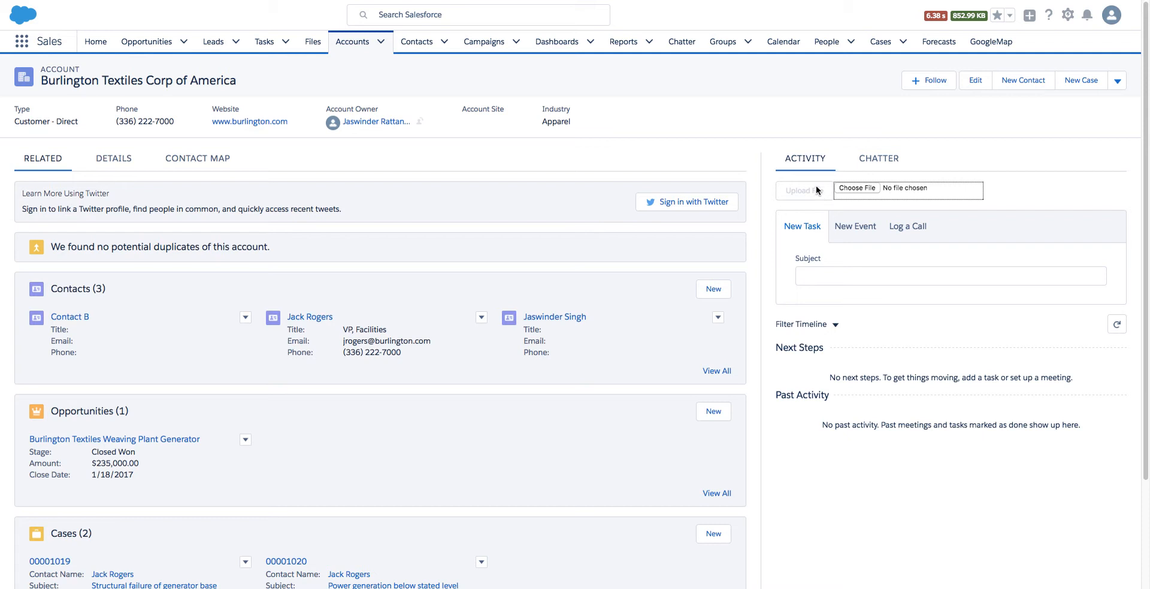
pyautogui.moveTo(794, 196)
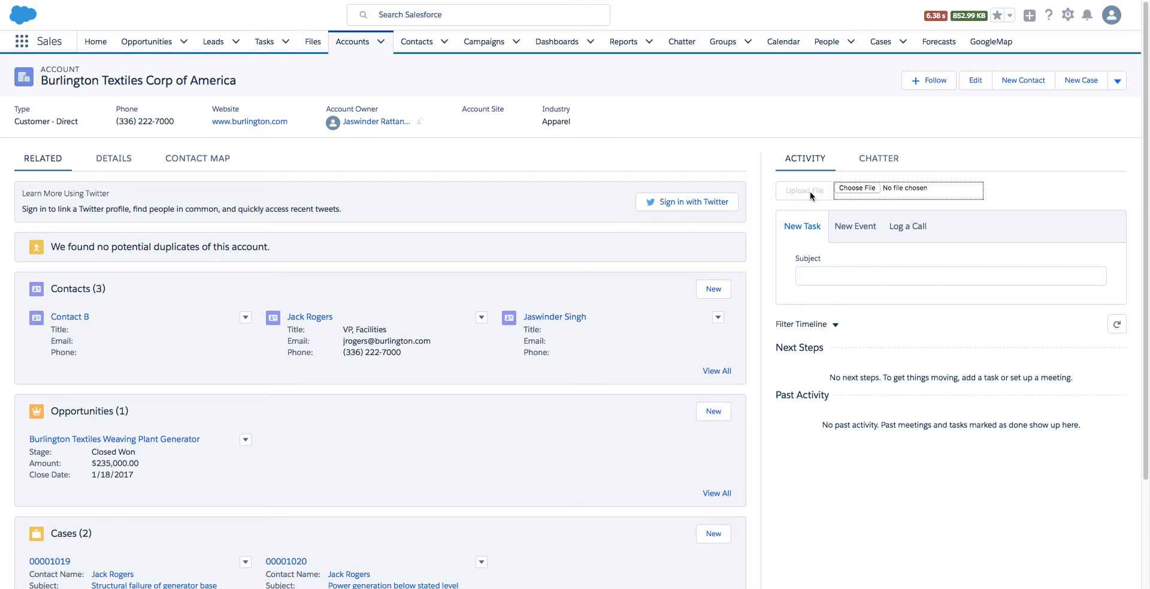
pyautogui.moveTo(776, 200)
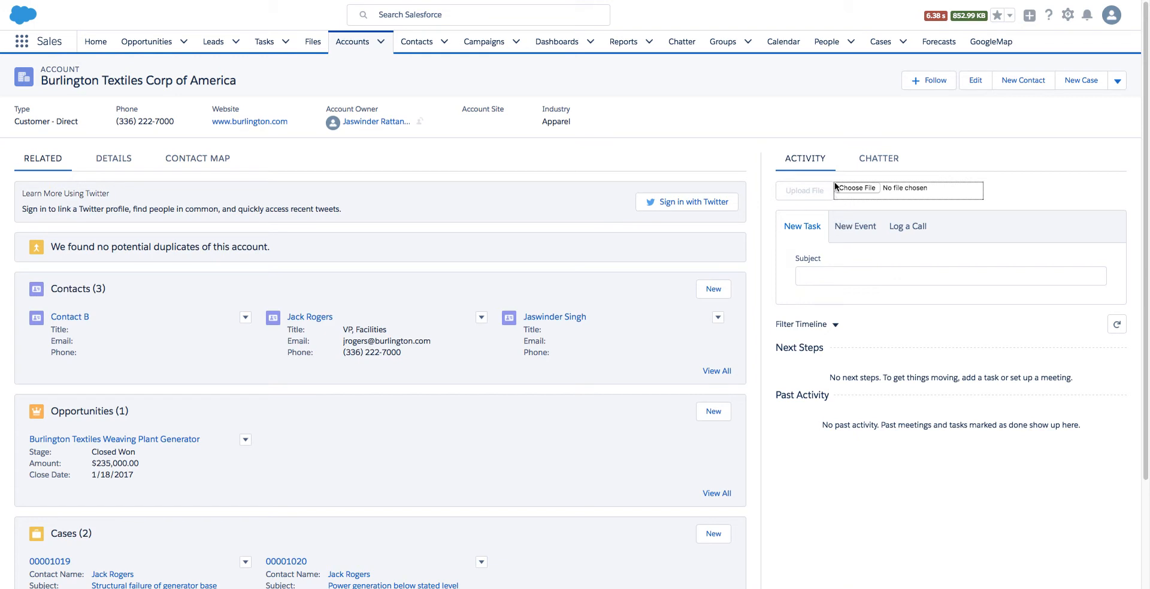
pyautogui.moveTo(855, 187)
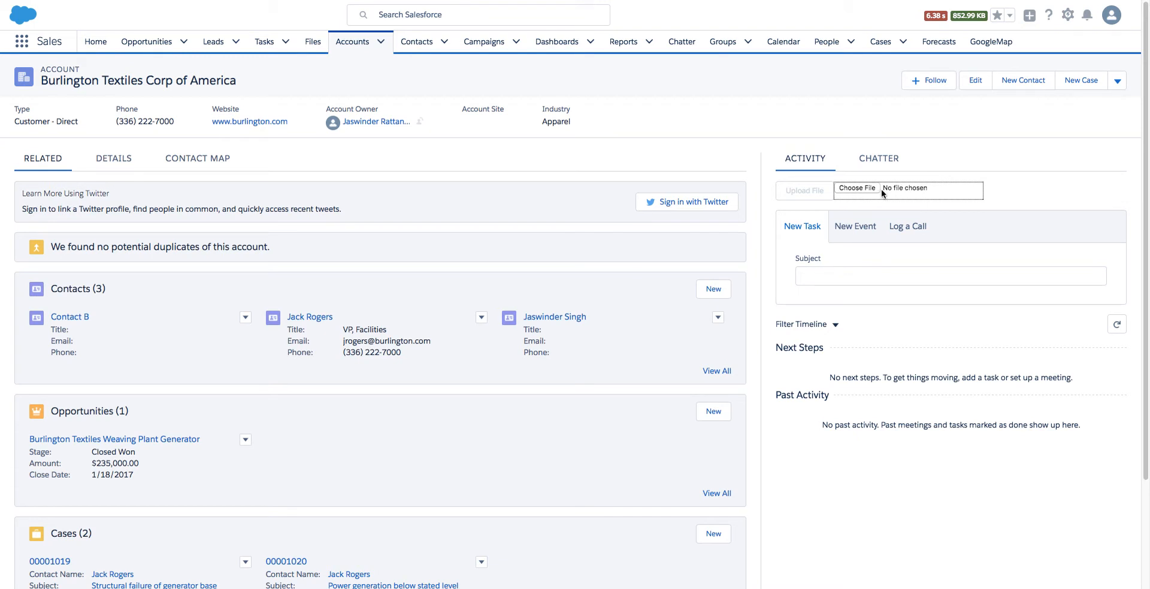
pyautogui.moveTo(912, 195)
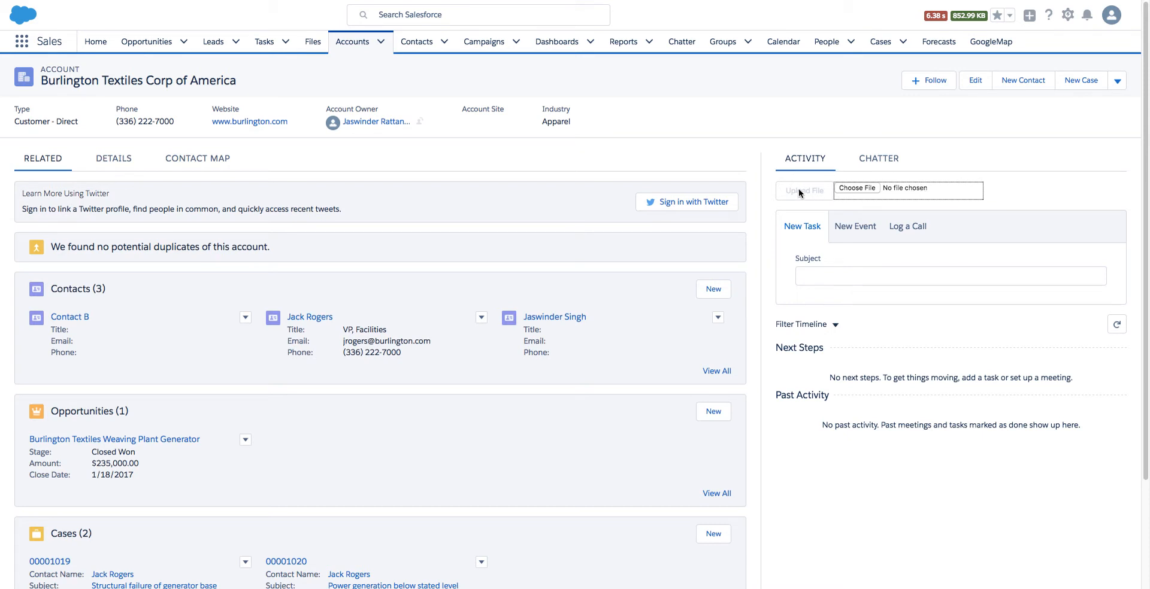
pyautogui.moveTo(807, 193)
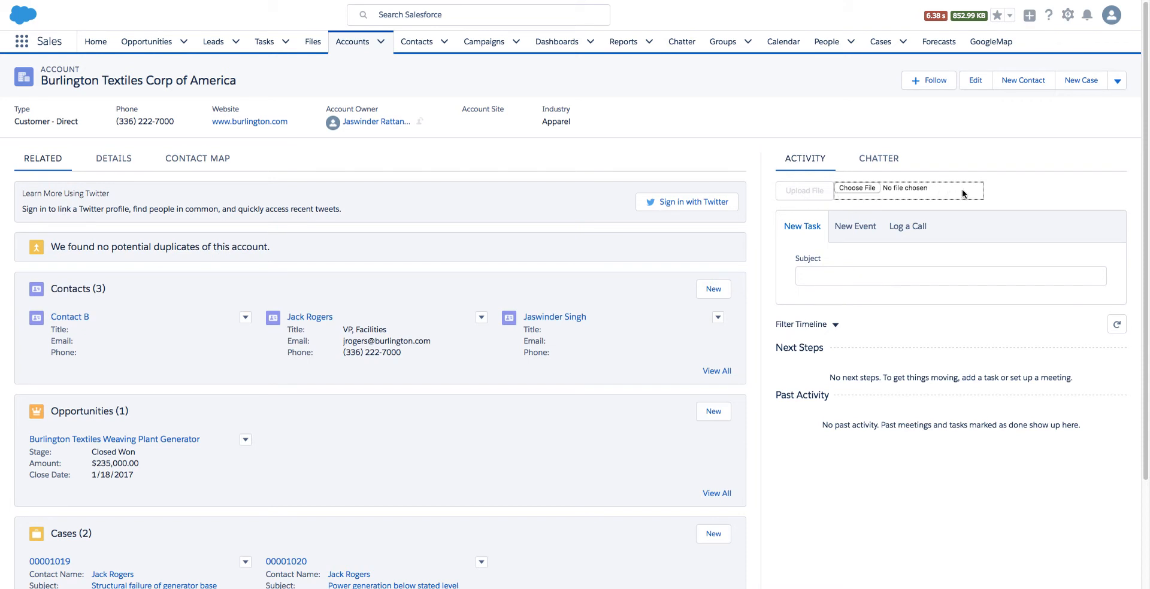
pyautogui.moveTo(879, 196)
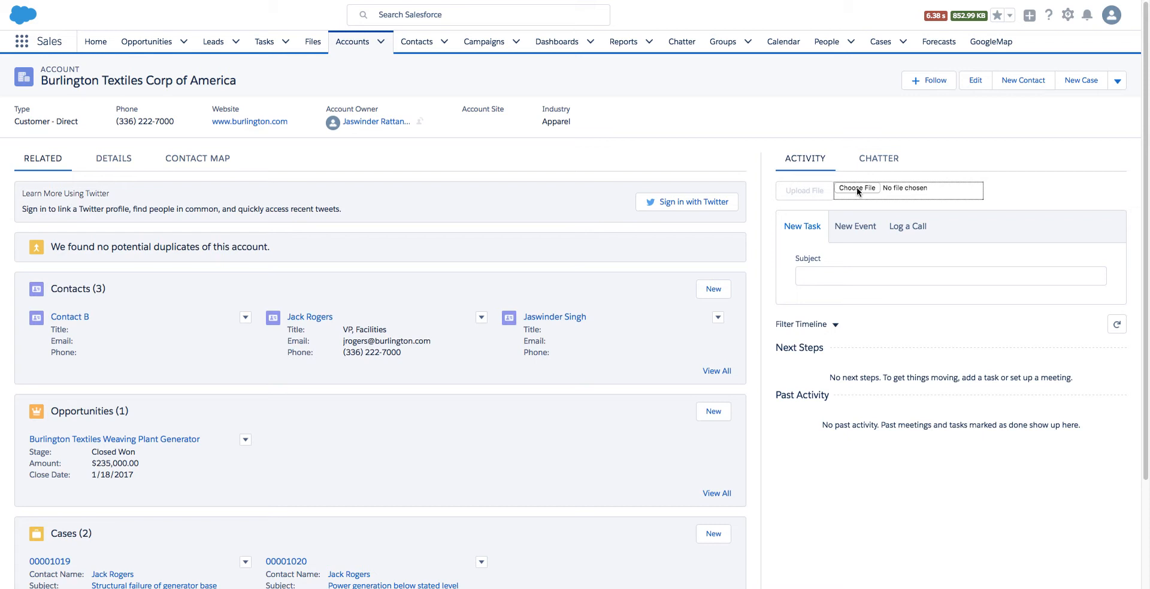
pyautogui.moveTo(856, 191)
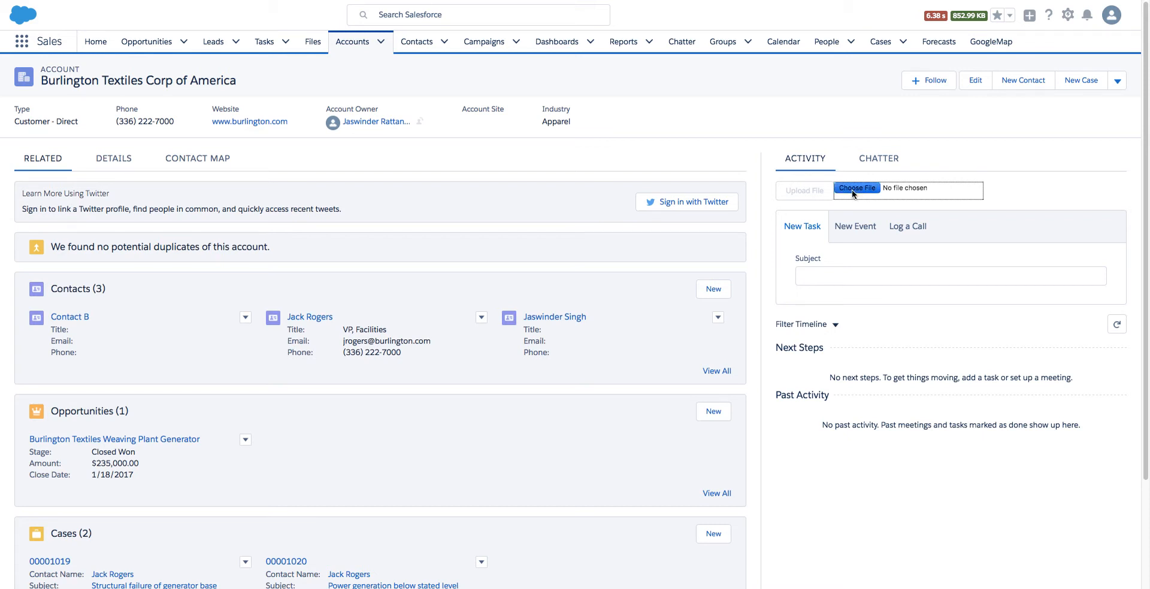
# - Upload UploadFileTest.txt to the account and check it under Notes & Attachments
pyautogui.click(856, 189)
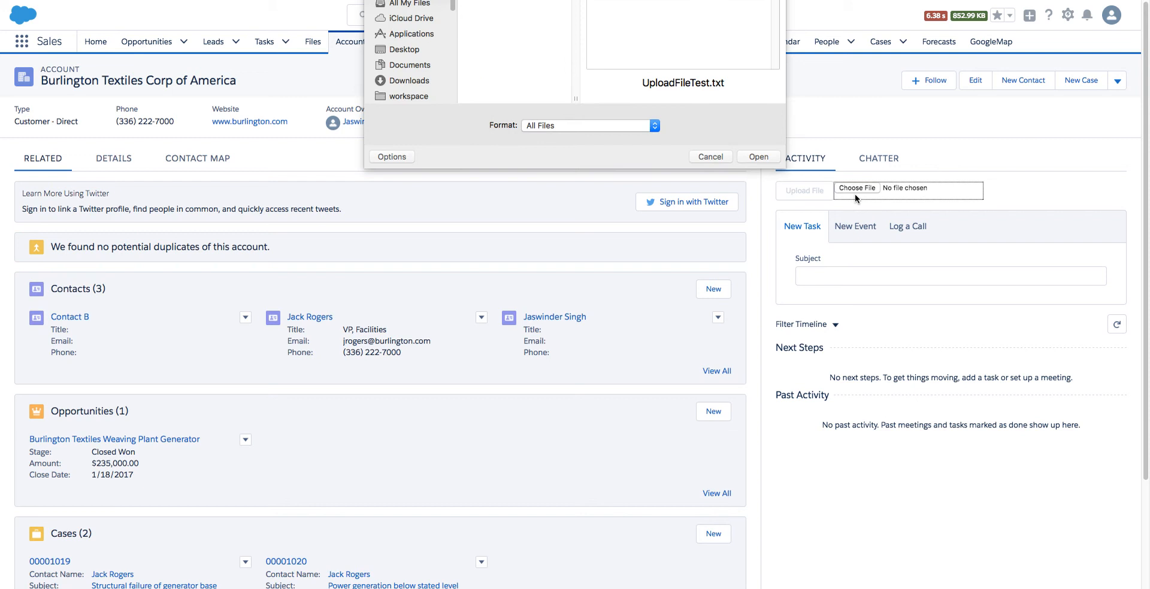
pyautogui.click(758, 157)
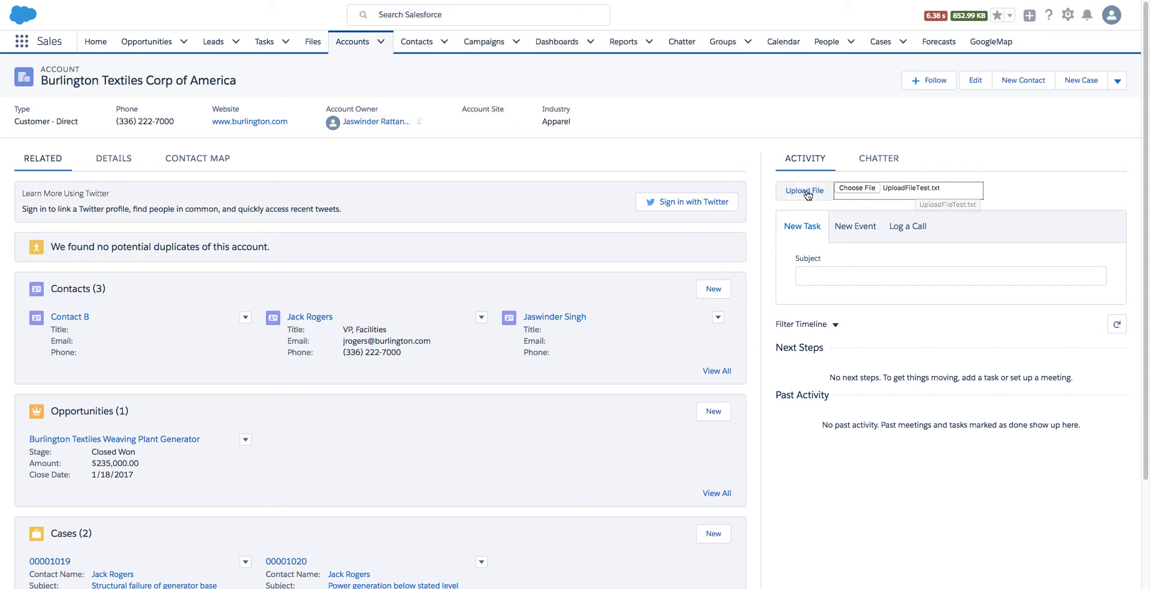
pyautogui.click(803, 191)
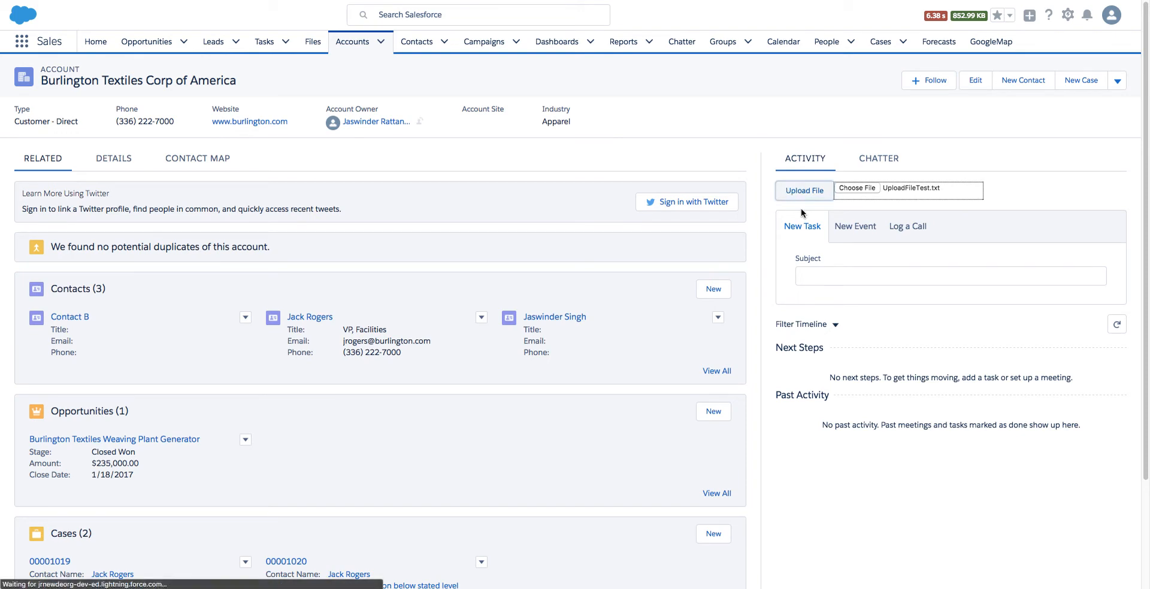
pyautogui.scroll(-3)
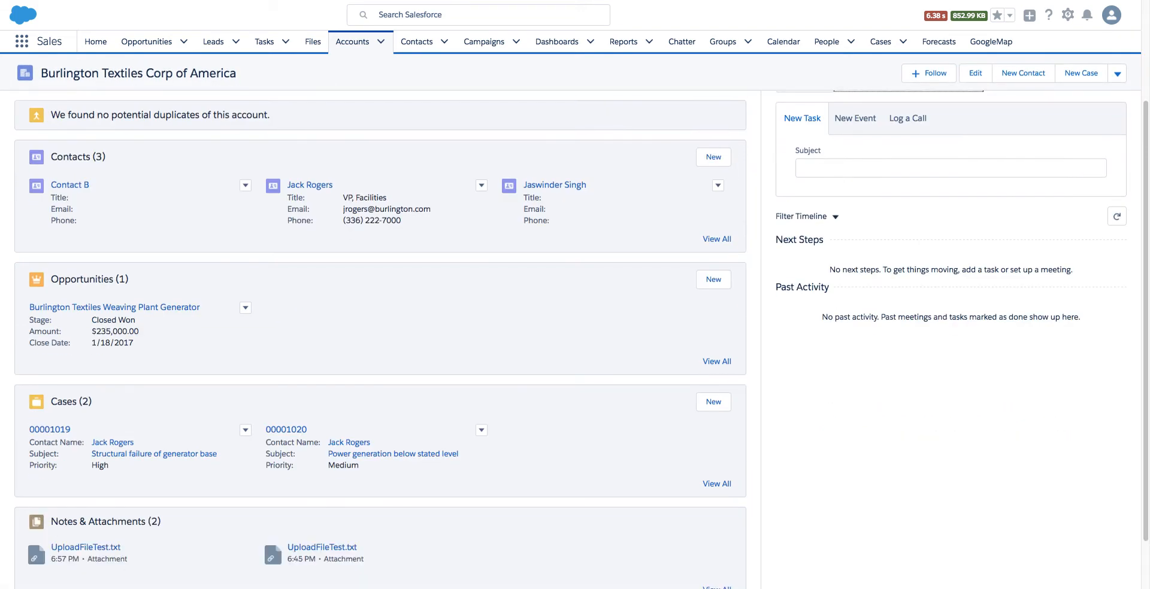
pyautogui.scroll(-3)
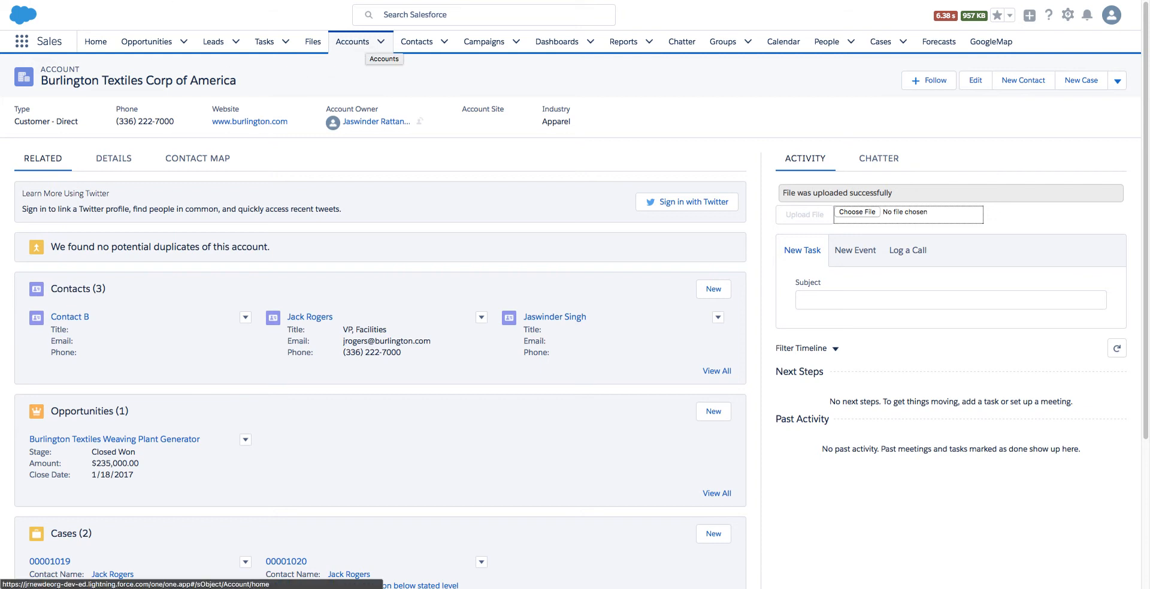
# - On the VP, Facilities contact, pick UploadFileTest.txt as the file to attach
pyautogui.click(310, 317)
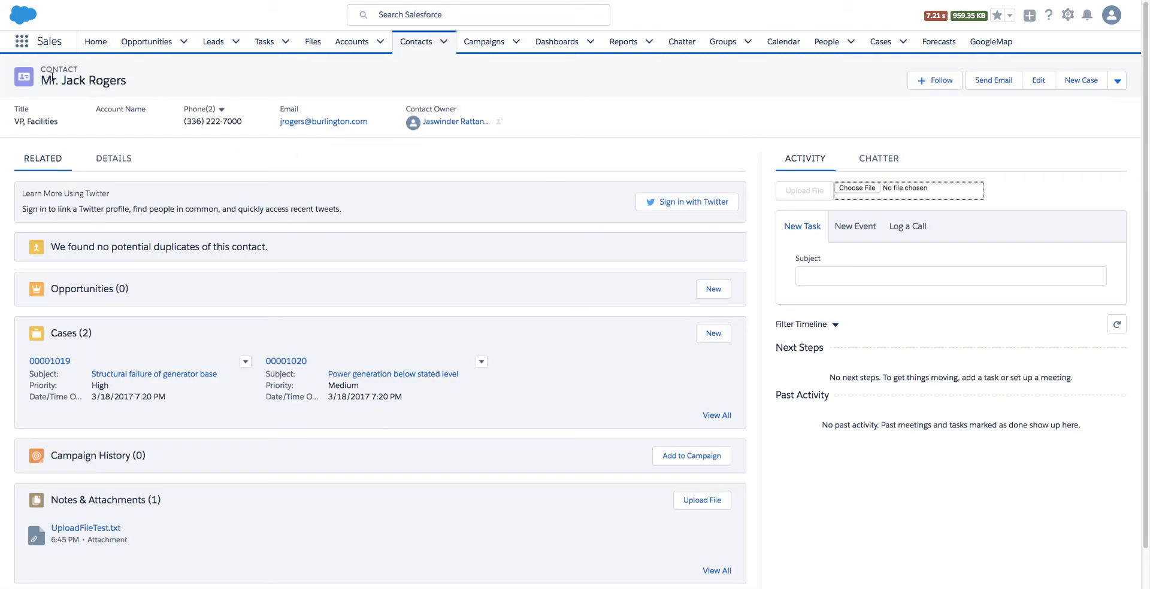
pyautogui.click(856, 187)
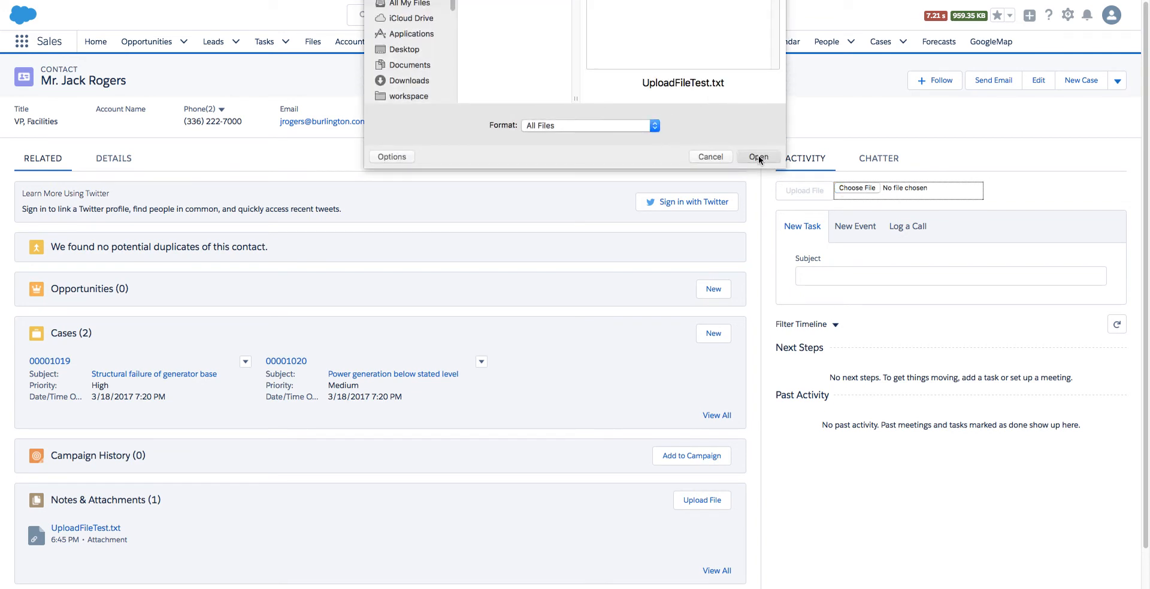
pyautogui.click(757, 157)
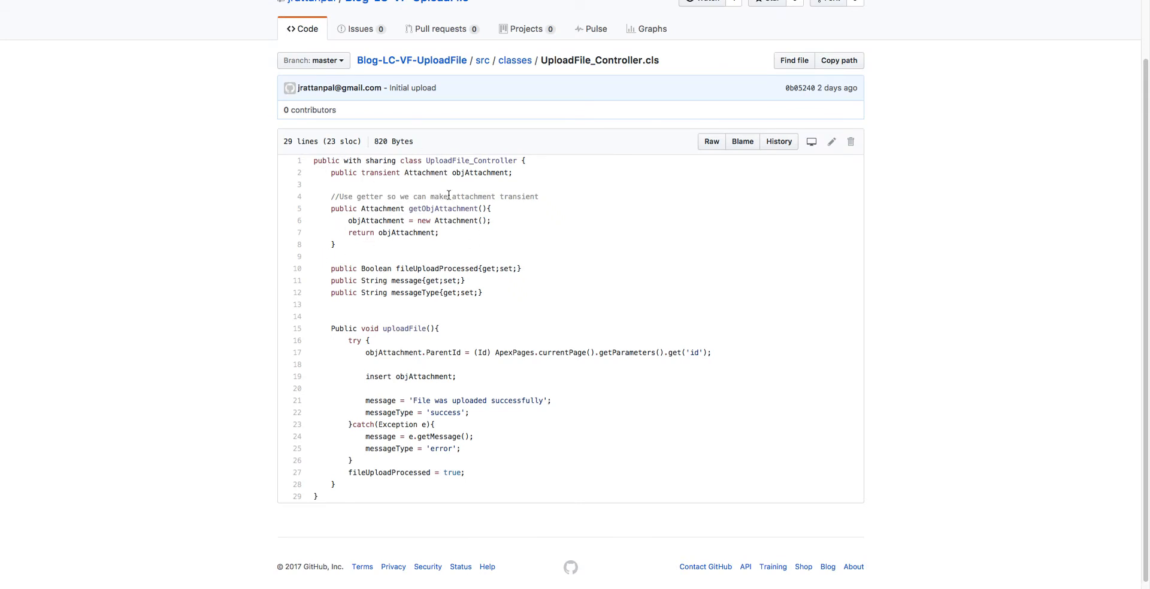
# - Highlight the transient attachment, the ParentId assignment and the status message fields
pyautogui.doubleClick(425, 173)
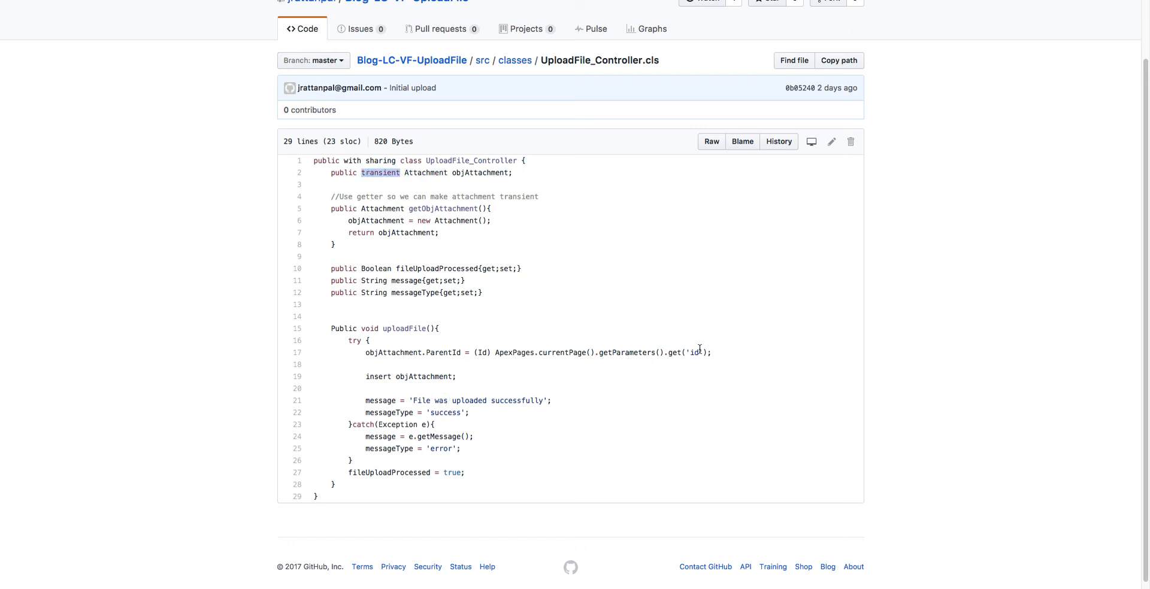
pyautogui.doubleClick(693, 353)
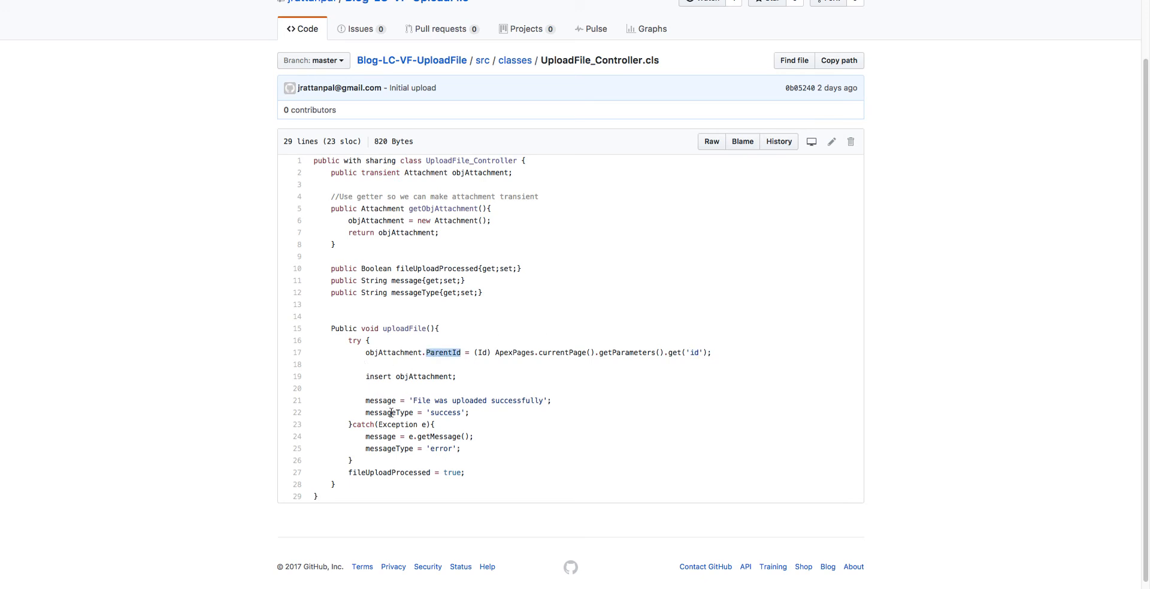
pyautogui.doubleClick(380, 400)
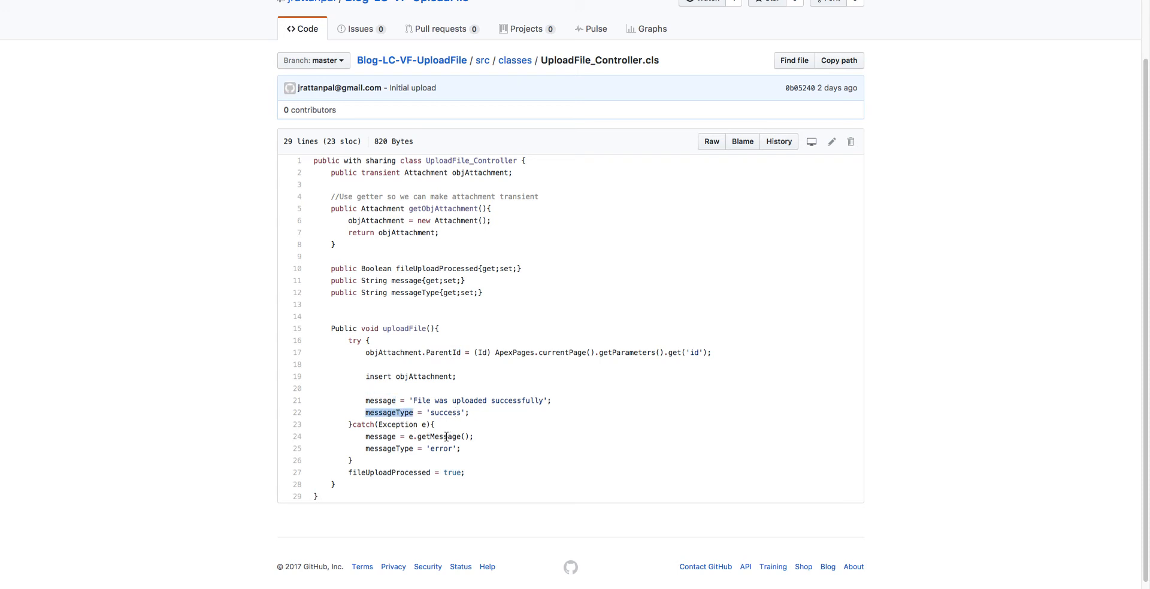
pyautogui.moveTo(396, 376)
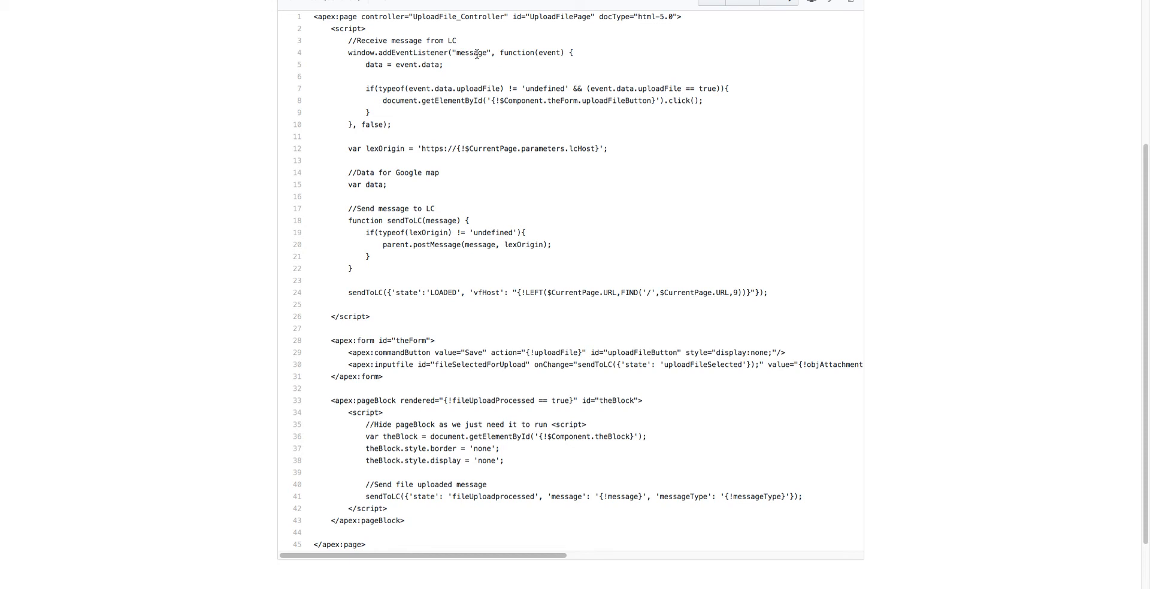
pyautogui.moveTo(197, 141)
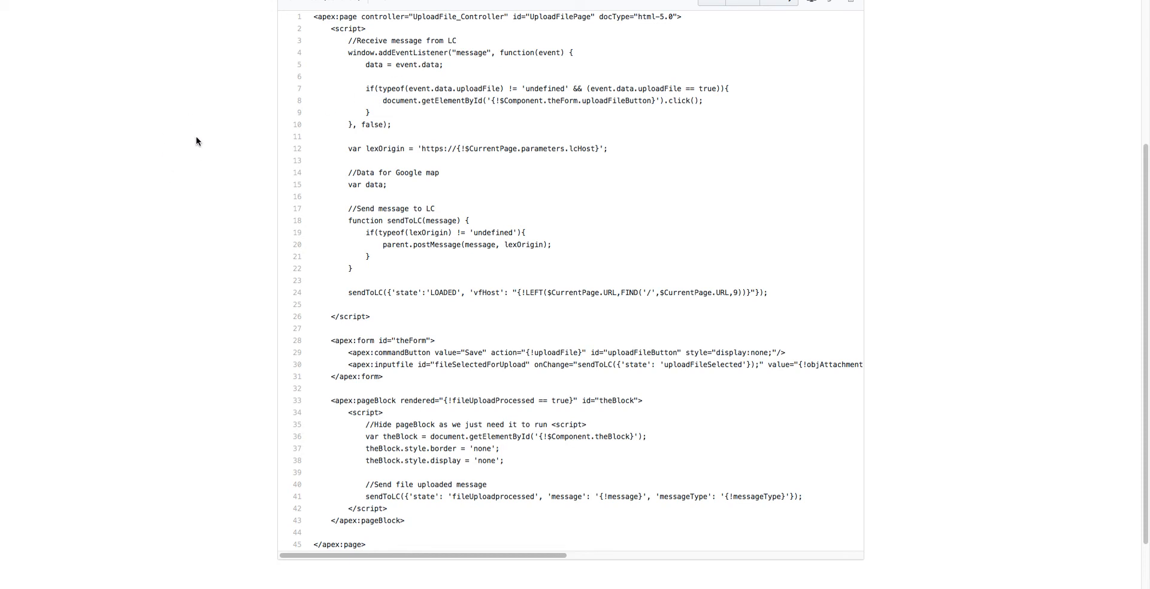
pyautogui.moveTo(559, 172)
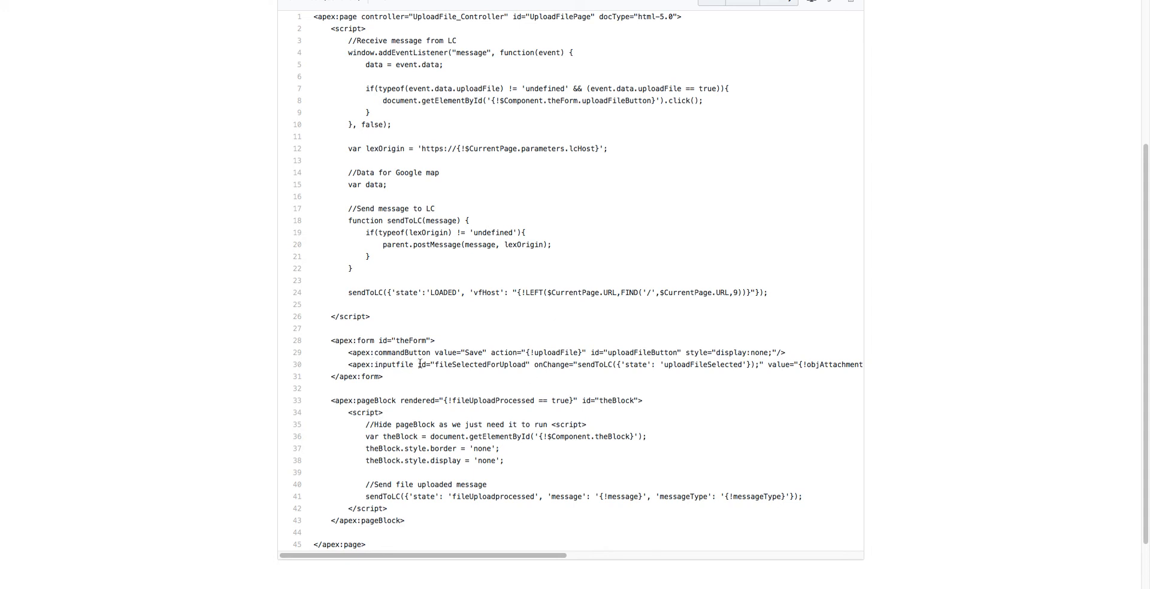
pyautogui.moveTo(215, 236)
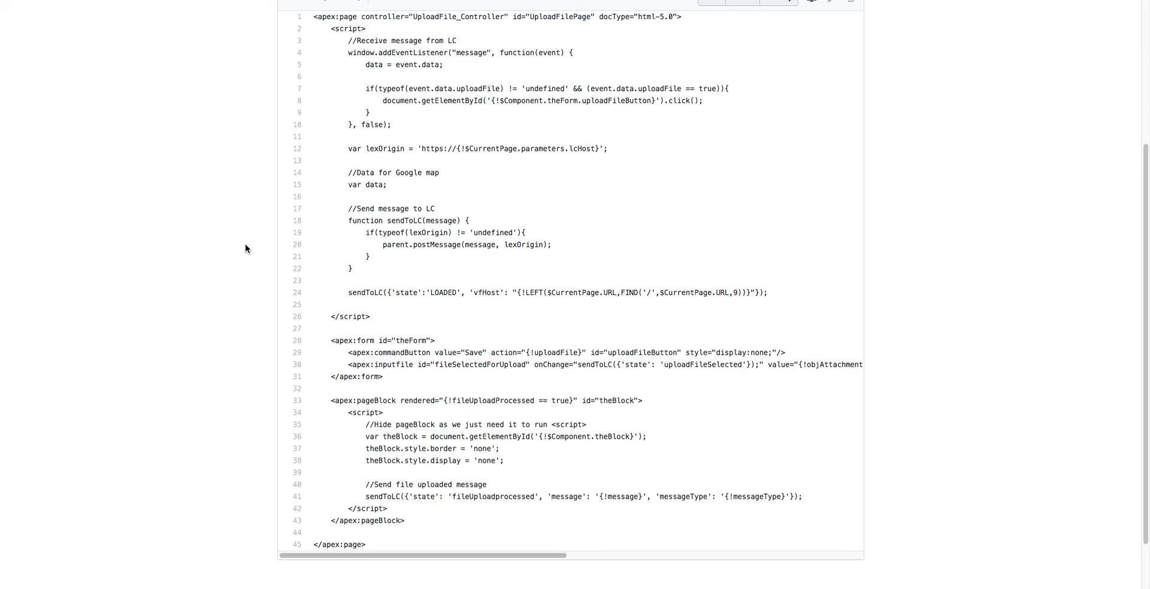
pyautogui.moveTo(489, 114)
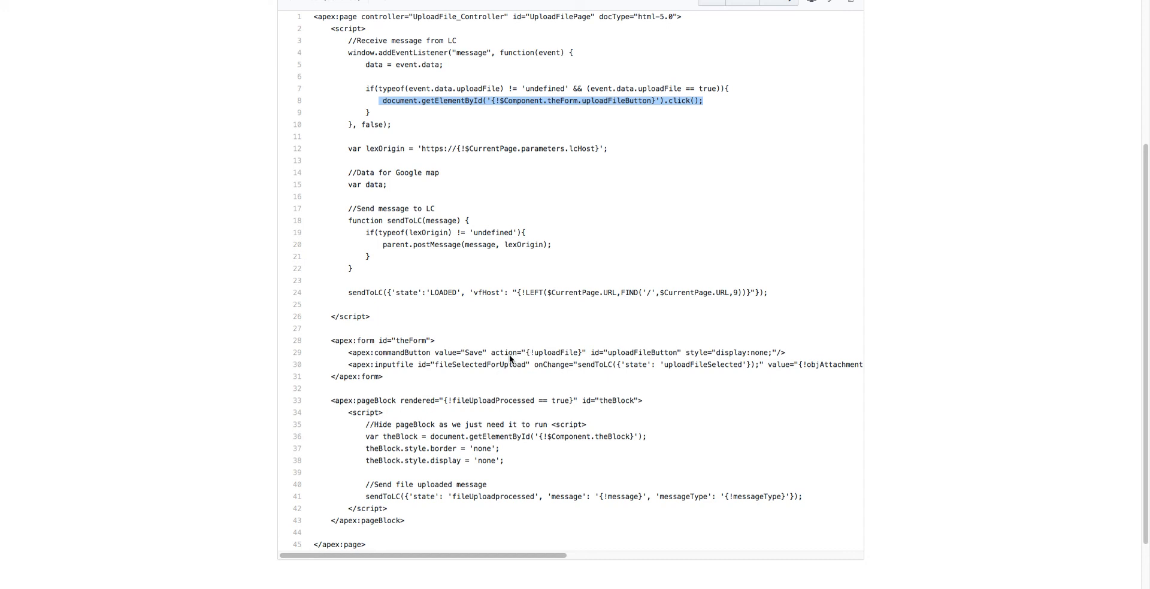
pyautogui.moveTo(511, 360)
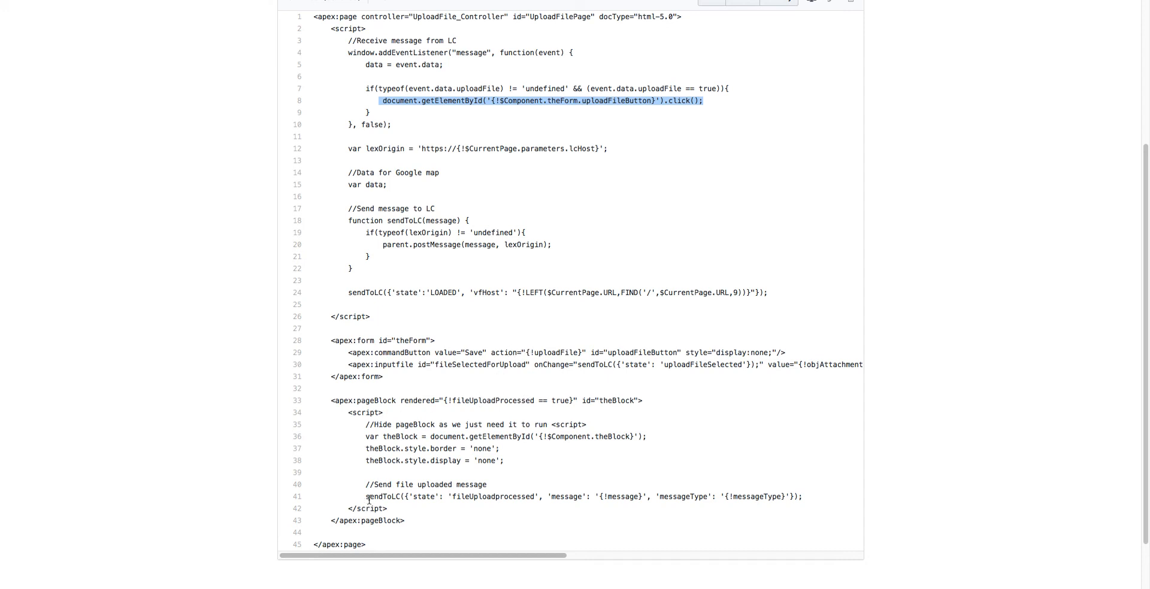
# - Highlight the sendToLC file-uploaded message call on line 41
pyautogui.doubleClick(381, 496)
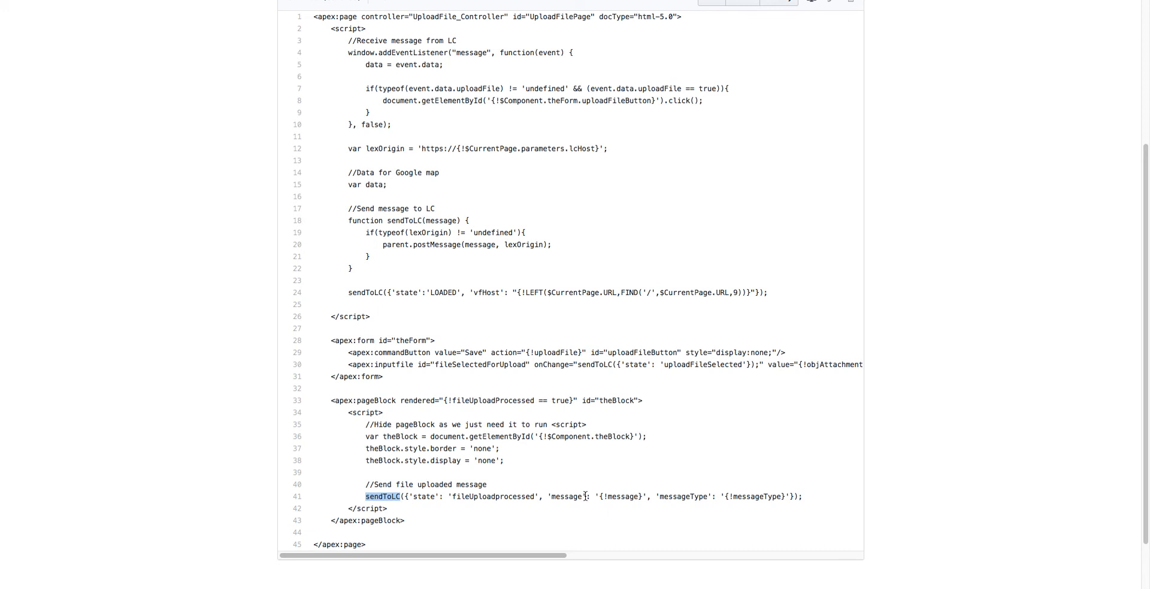
pyautogui.moveTo(747, 496)
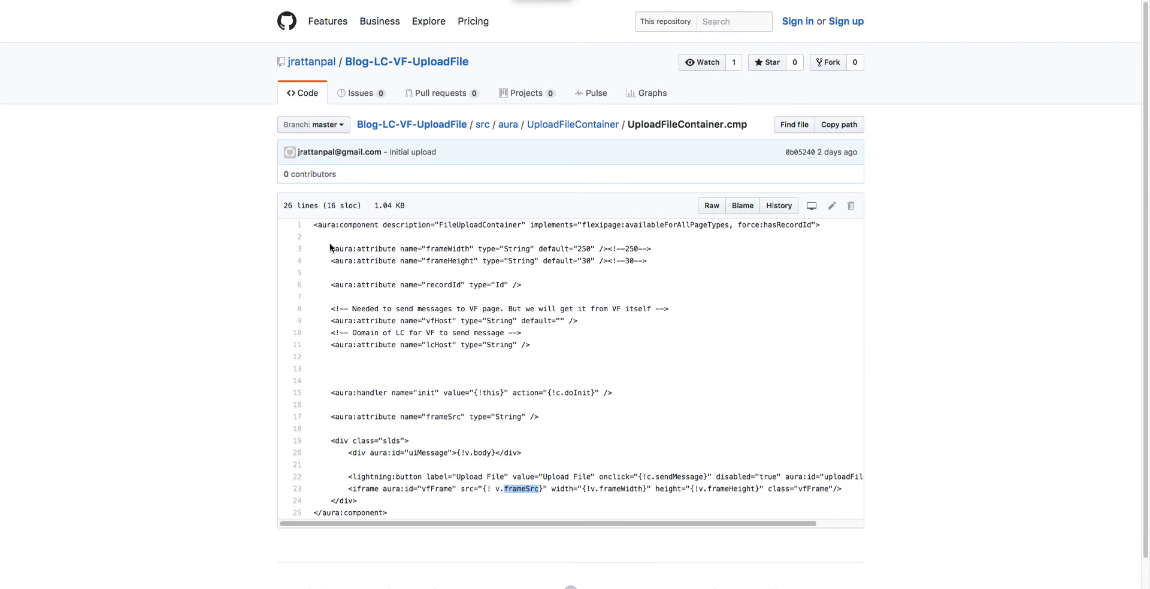
pyautogui.moveTo(350, 489)
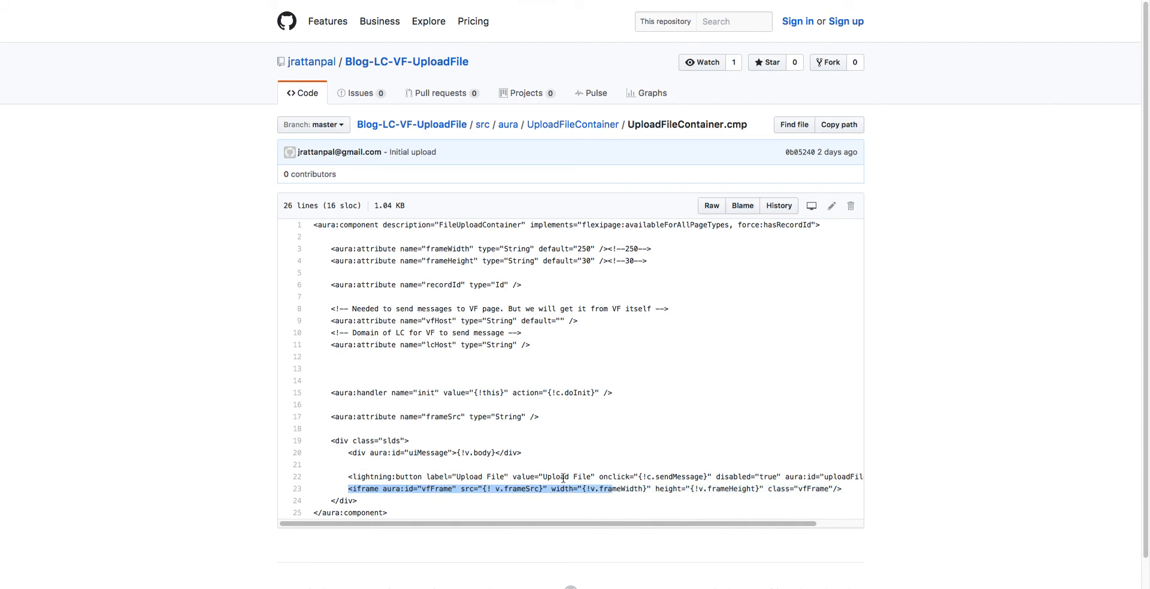
pyautogui.moveTo(562, 477)
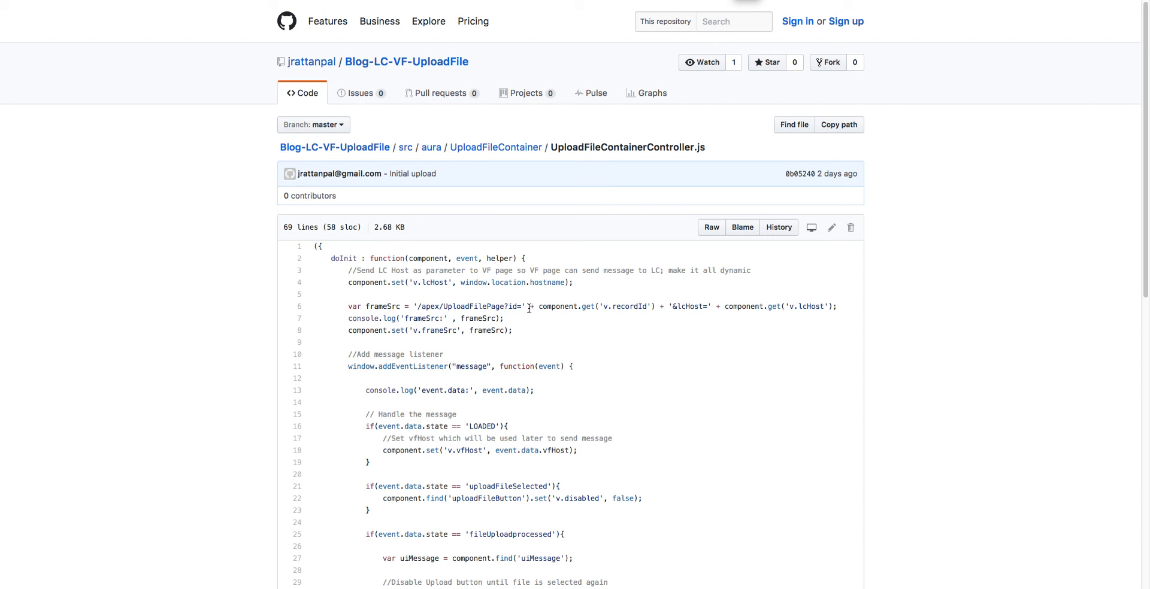
# - Highlight the id parameter in the frame URL and move down to the doInit listener
pyautogui.doubleClick(627, 306)
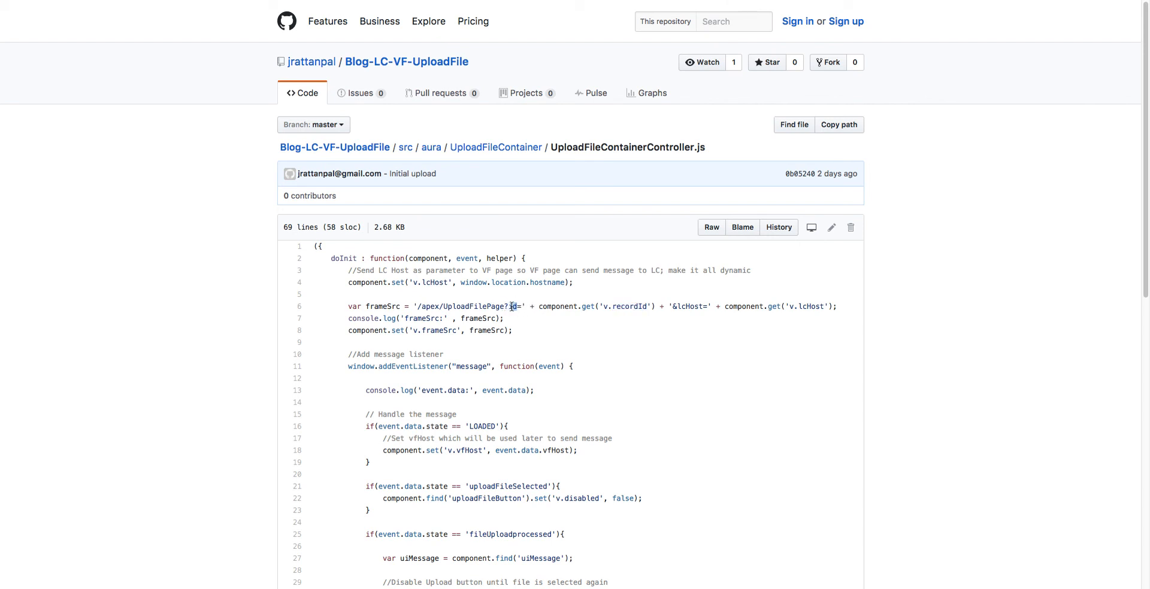
pyautogui.scroll(-3)
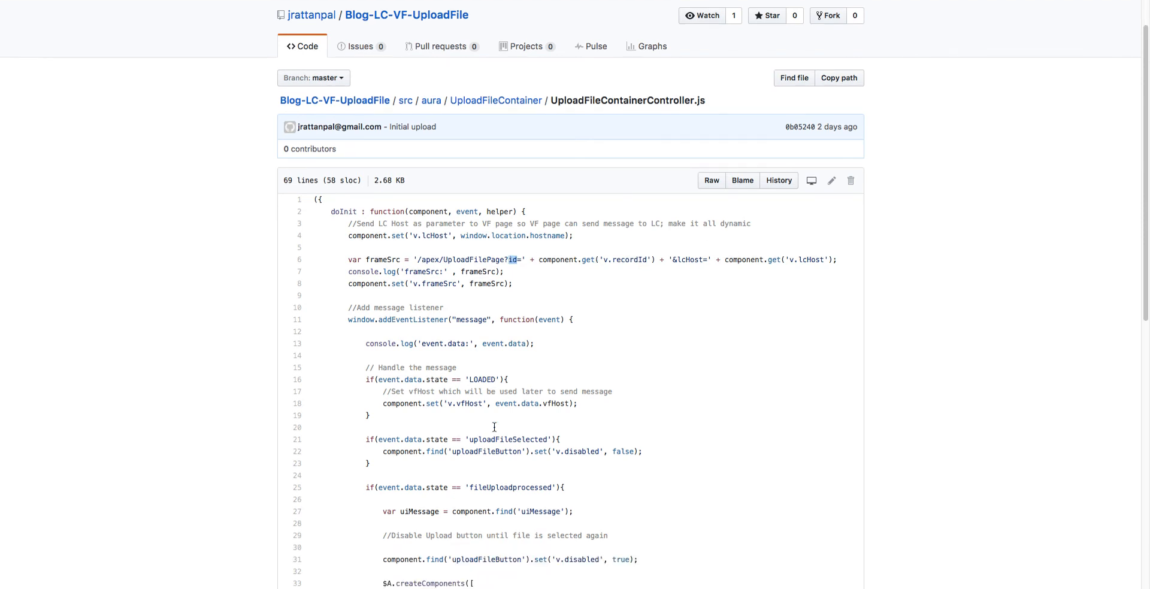
pyautogui.scroll(-3)
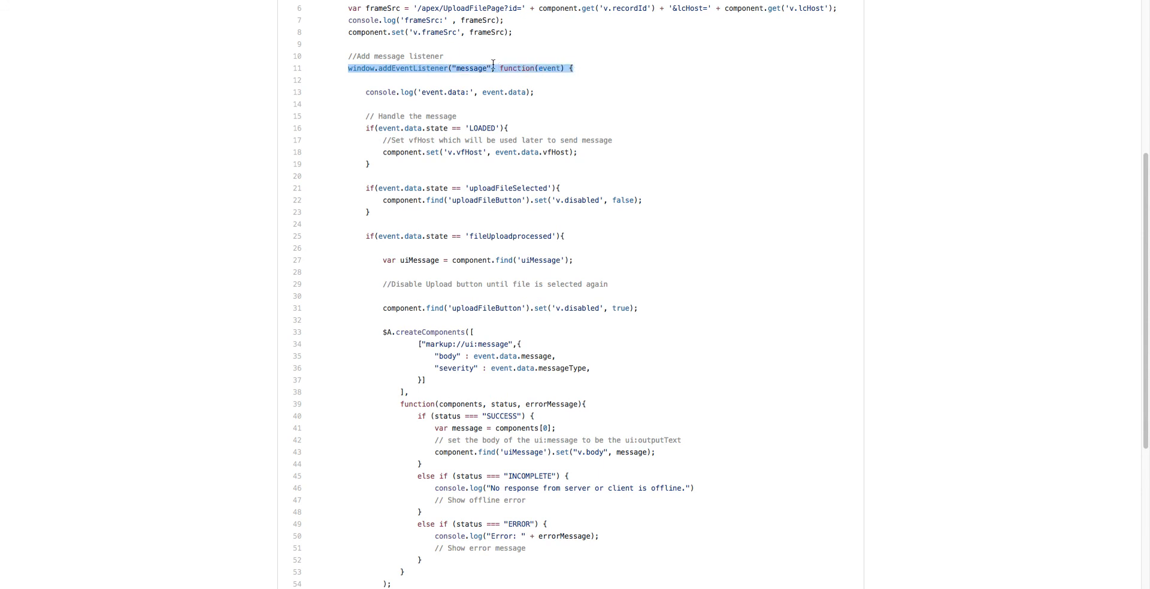
pyautogui.moveTo(470, 127)
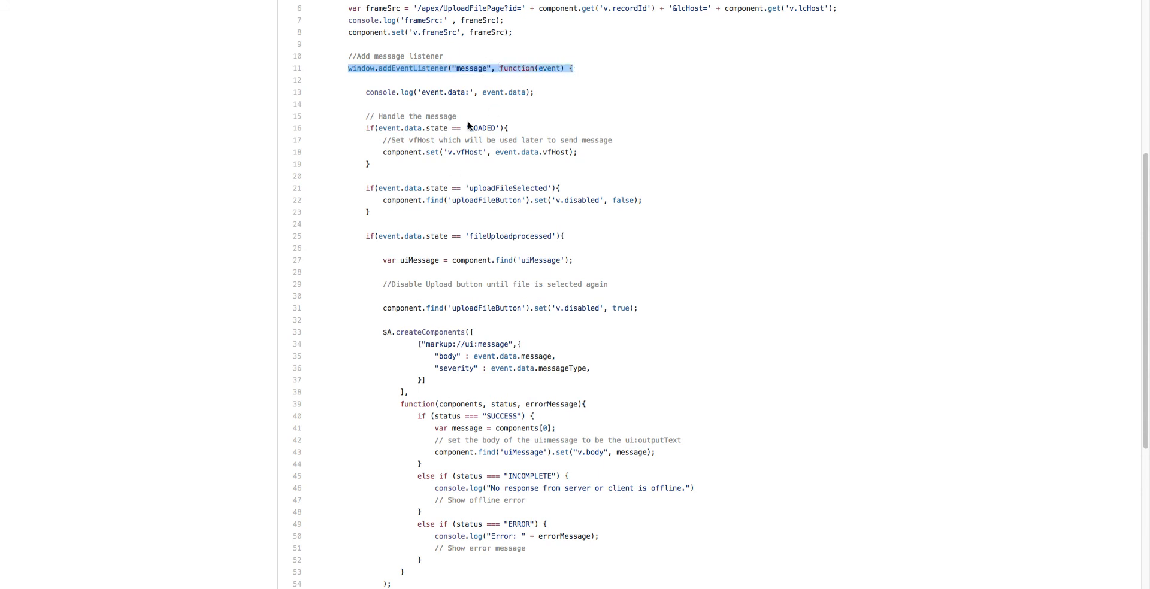
# - Highlight the LOADED and uploadFileSelected state checks in the message handler
pyautogui.doubleClick(482, 129)
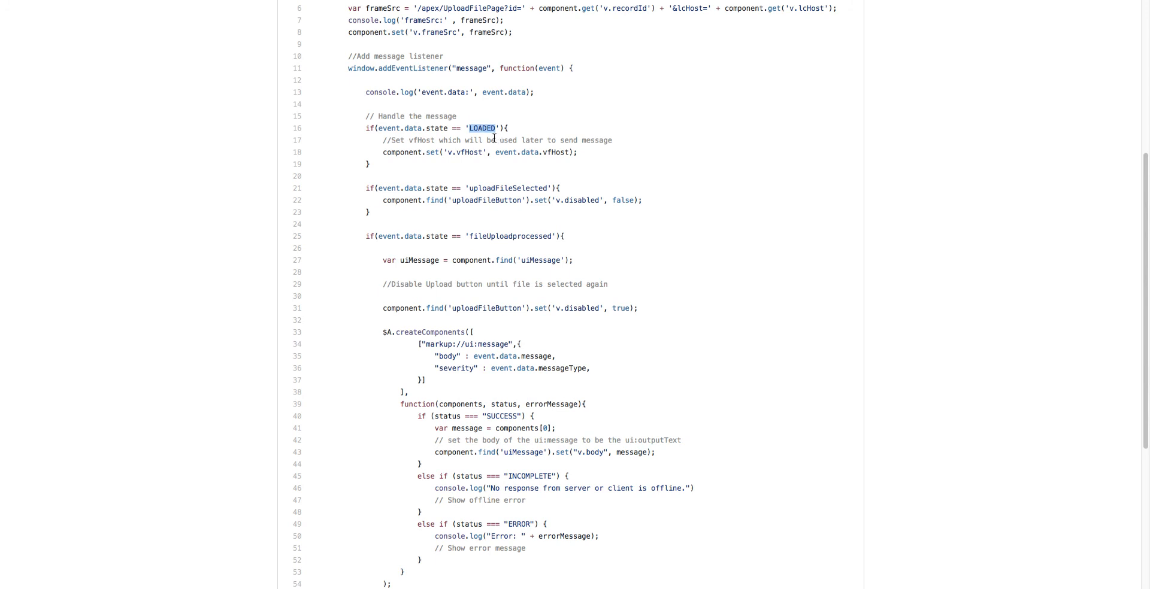
pyautogui.doubleClick(507, 188)
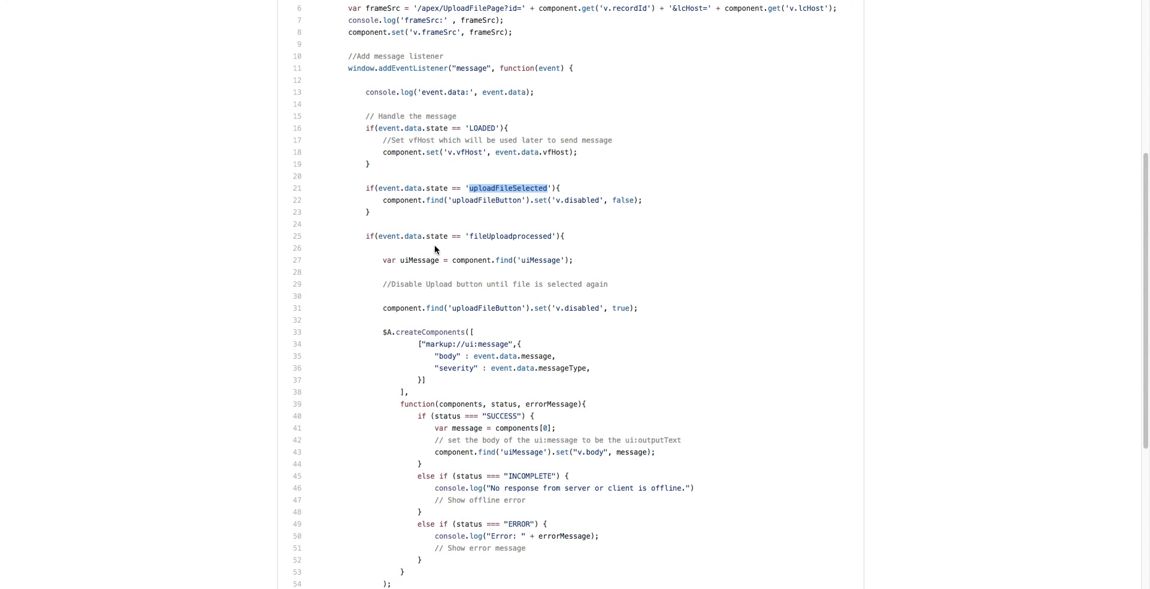
pyautogui.moveTo(517, 237)
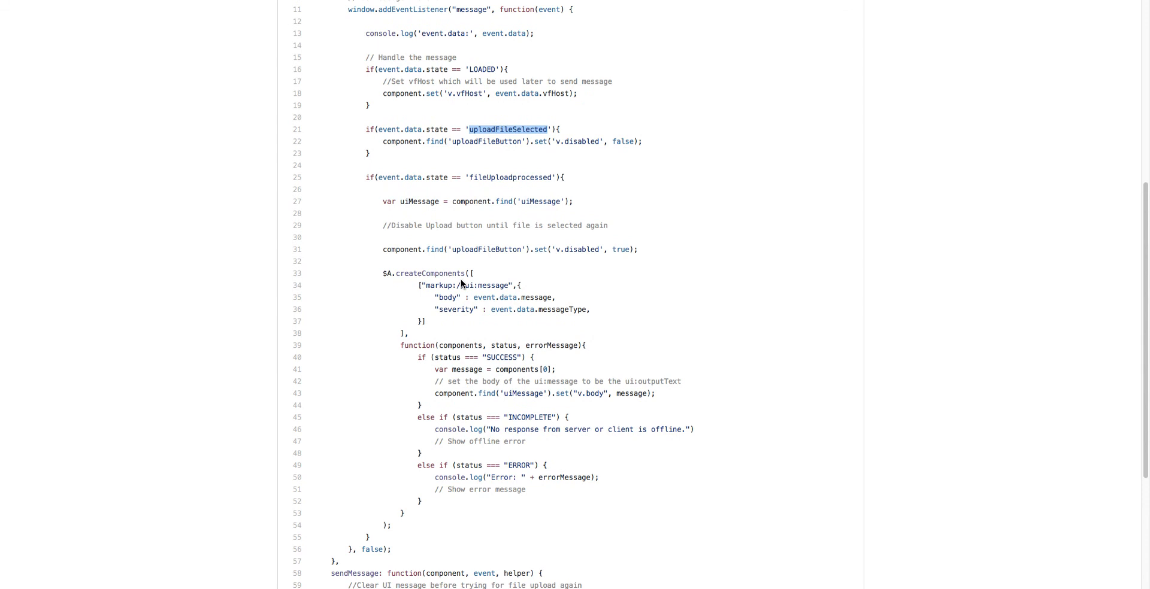
pyautogui.doubleClick(484, 286)
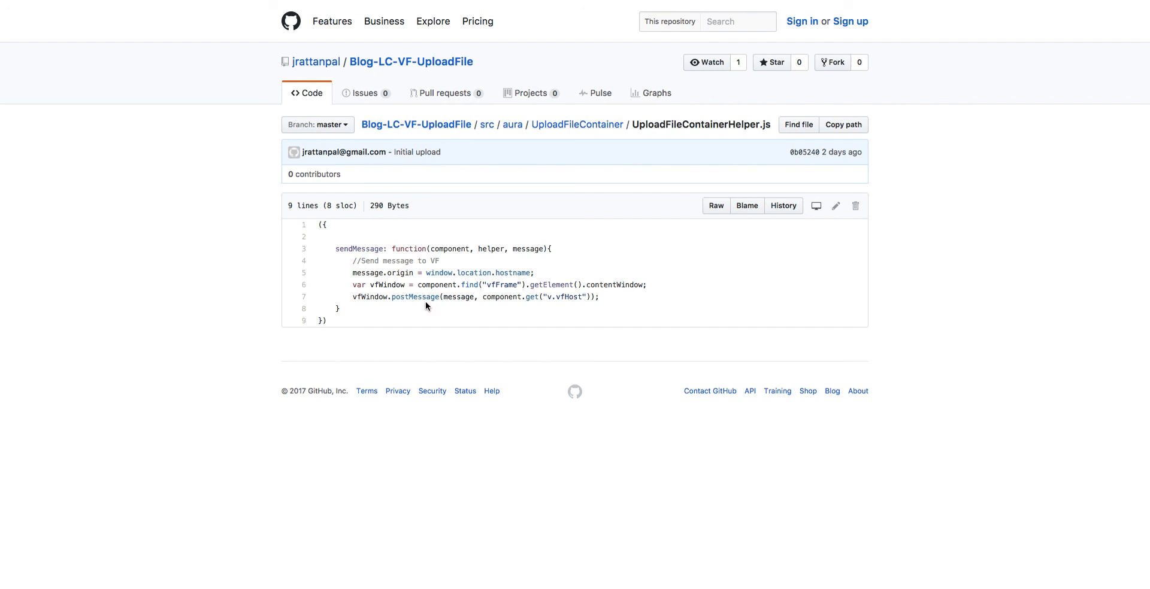
pyautogui.moveTo(443, 308)
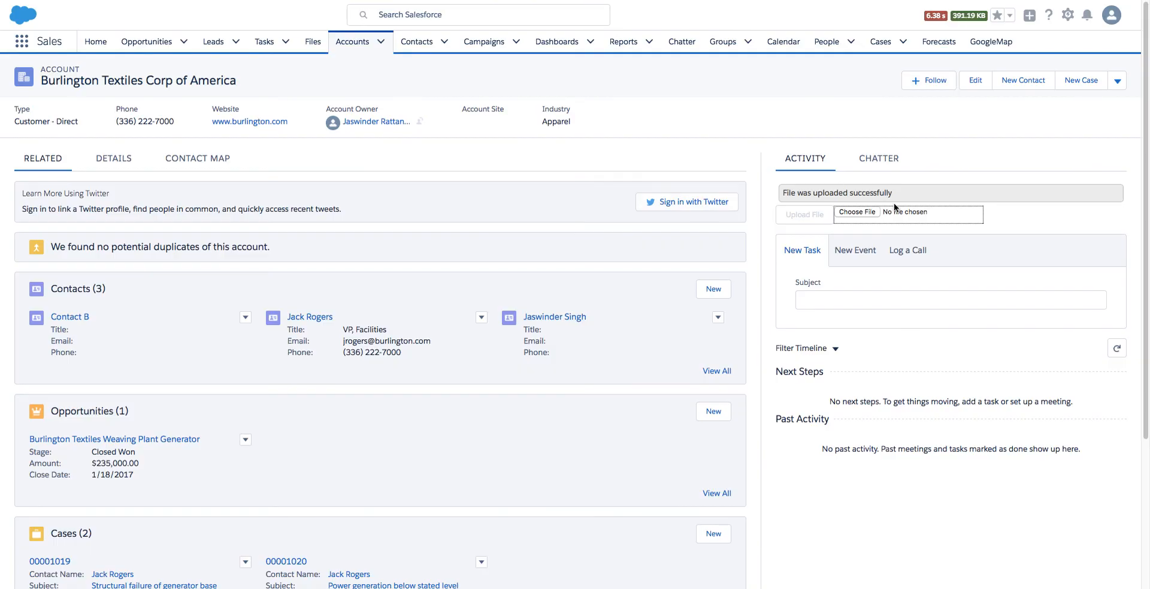
pyautogui.moveTo(930, 214)
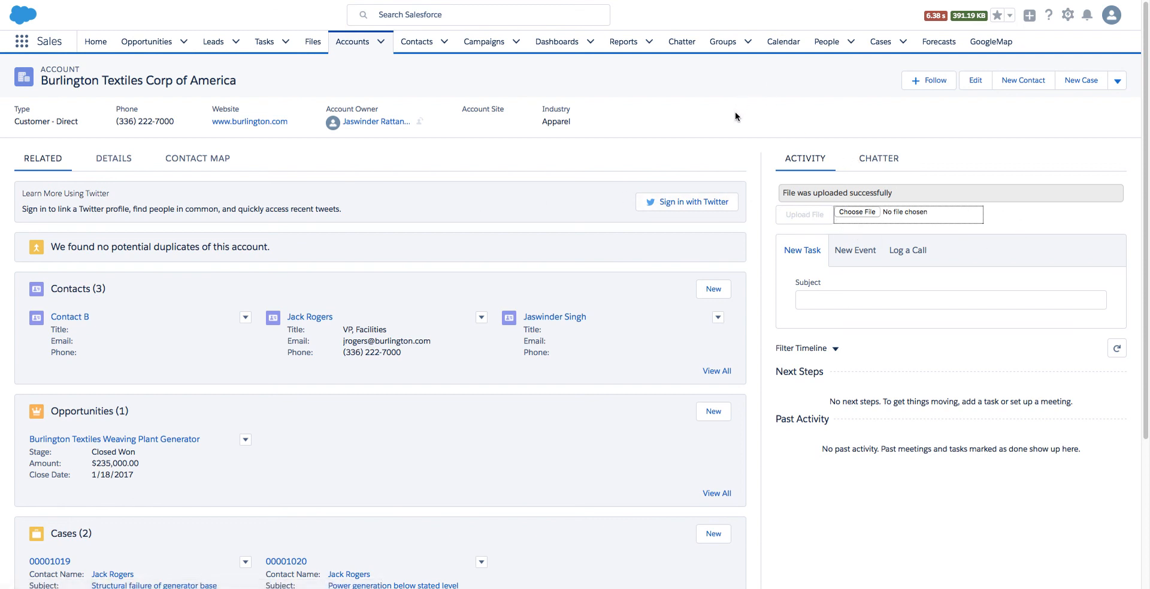
pyautogui.moveTo(807, 223)
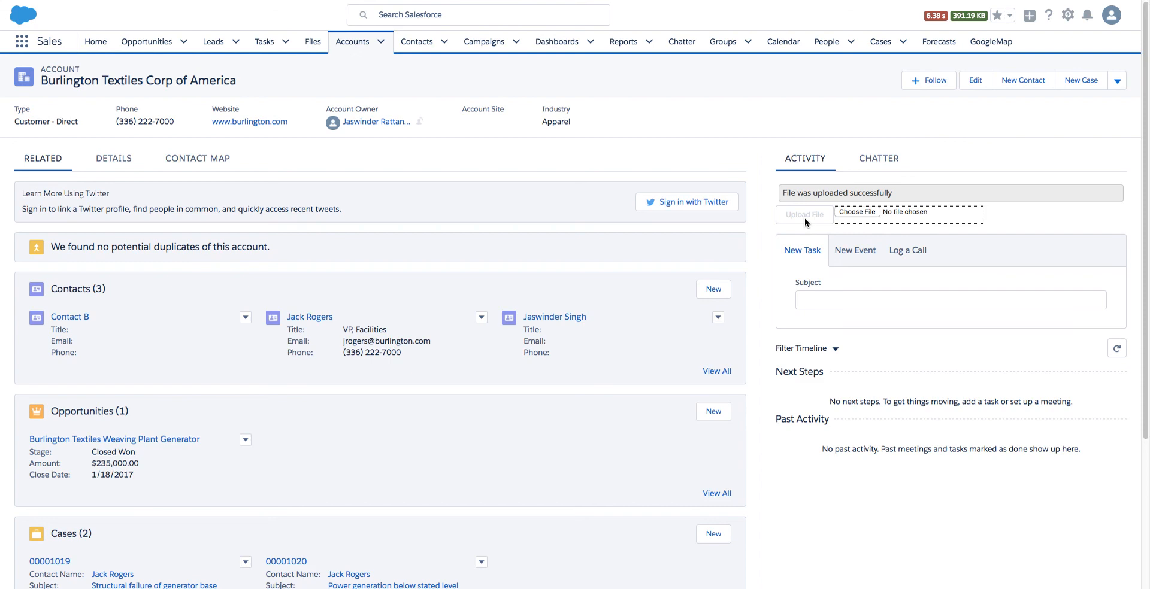